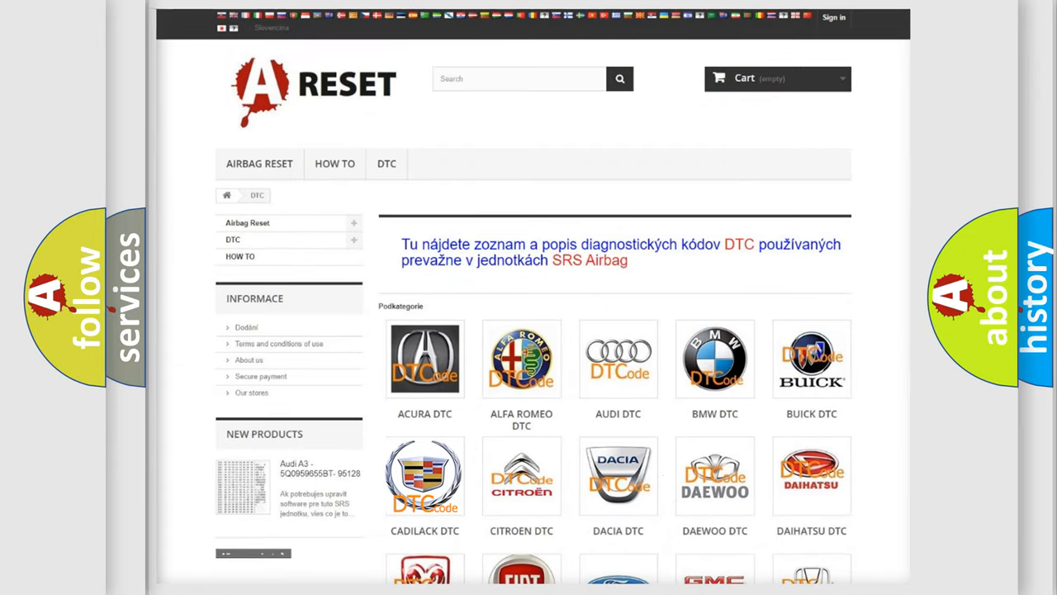
- Choose the CADILLAC DTC tile from the brand grid to show its diagnostic trouble code list
left_click(425, 474)
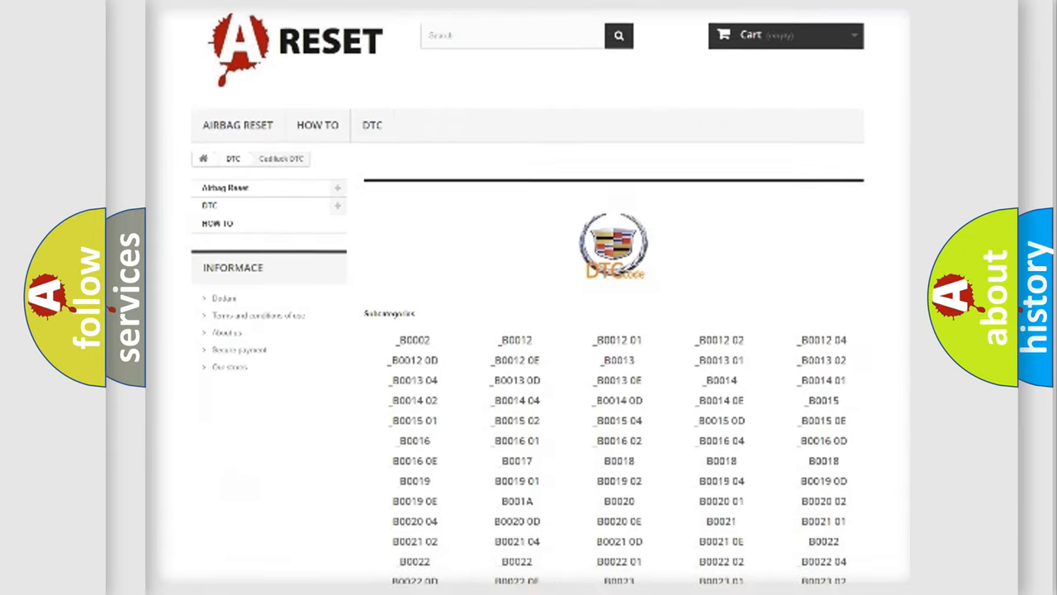
scroll("down", 3)
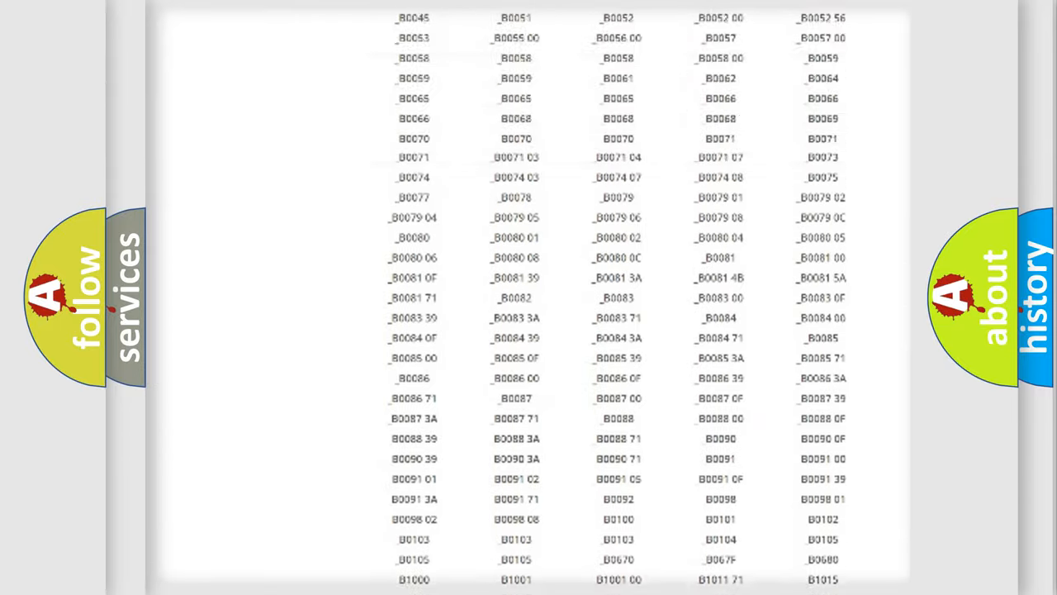